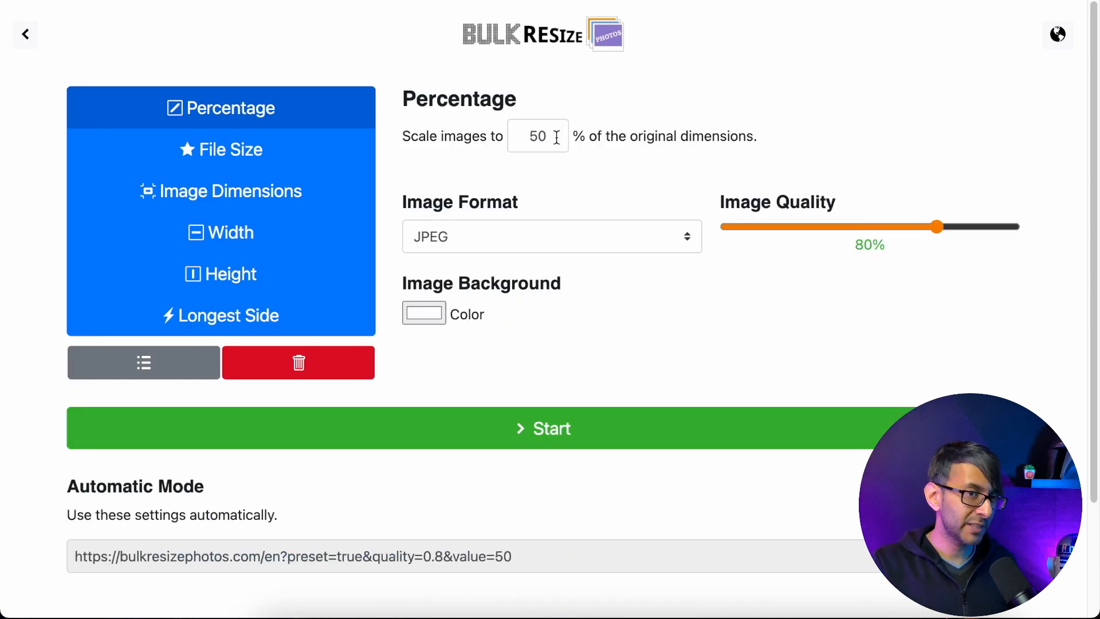
pyautogui.moveTo(921, 246)
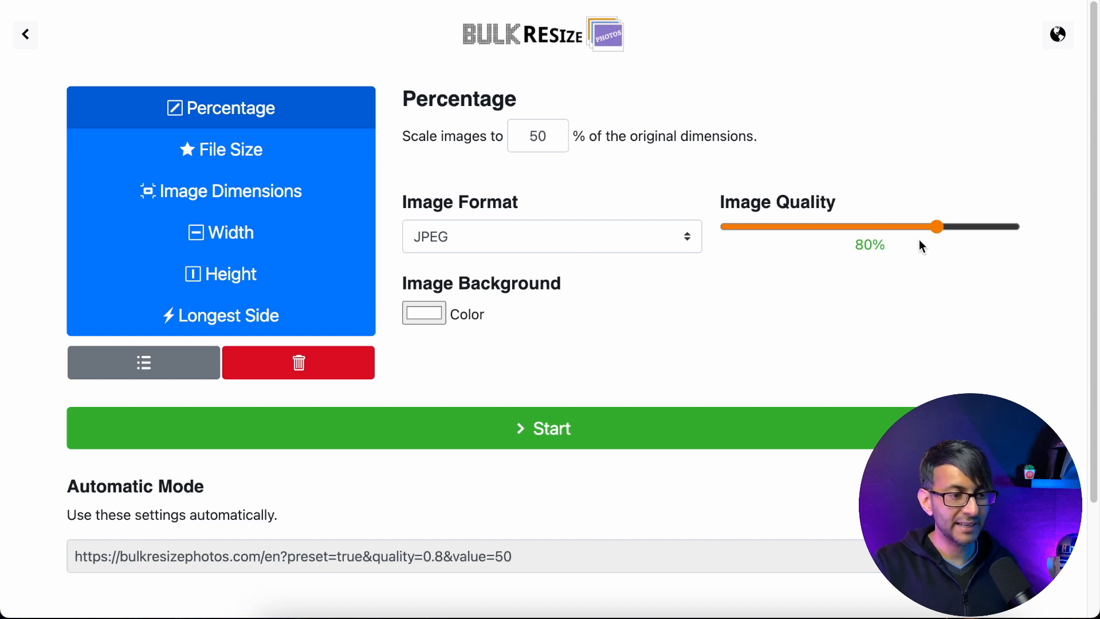
pyautogui.moveTo(947, 244)
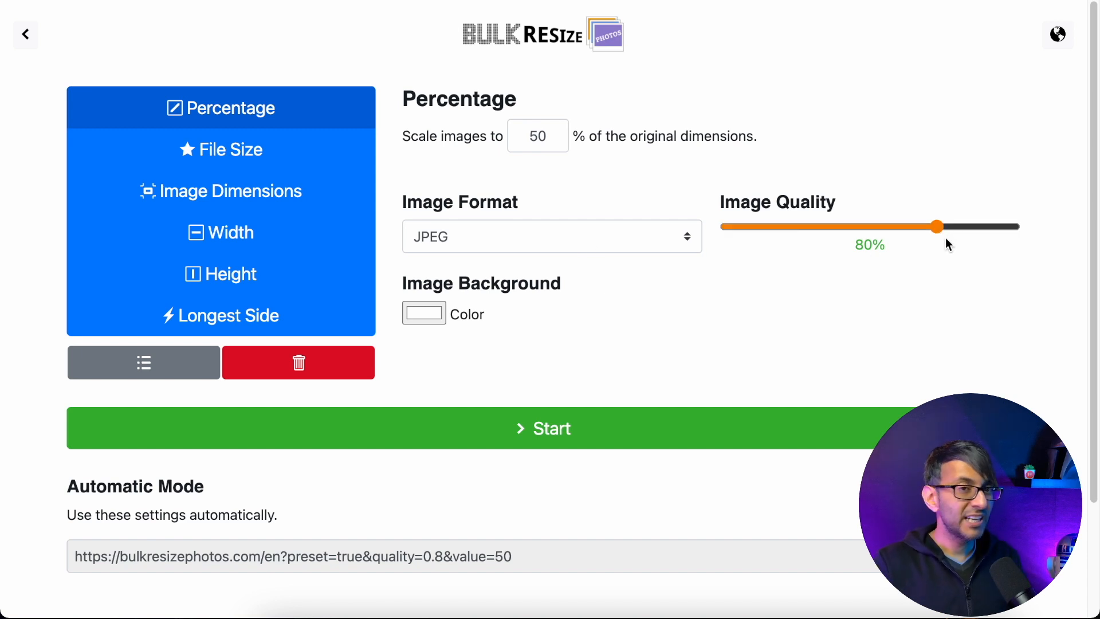
pyautogui.moveTo(869, 278)
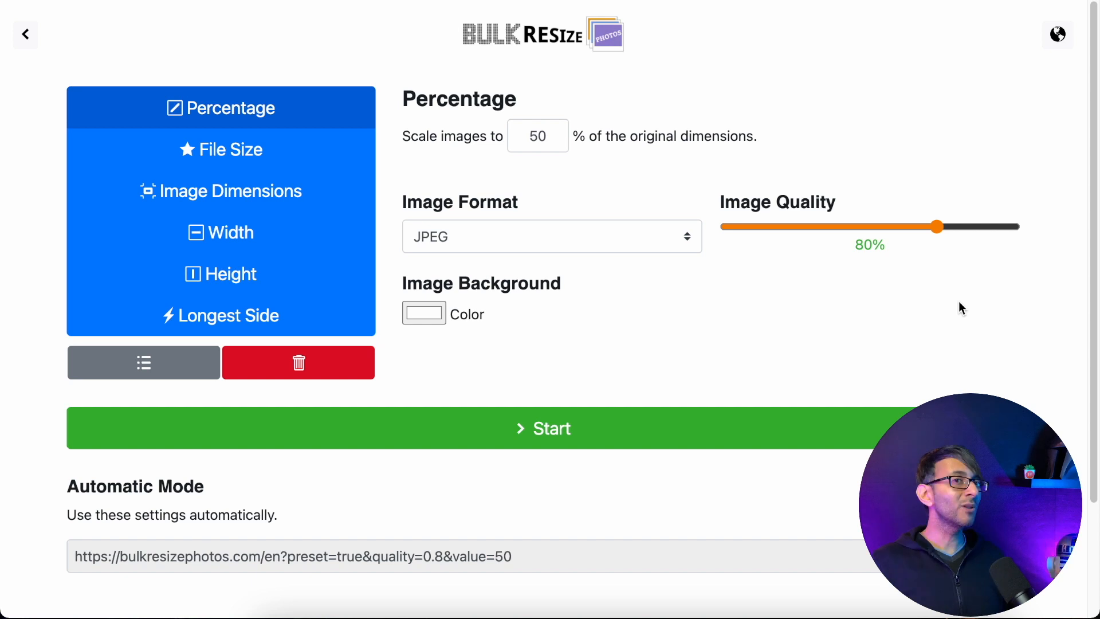
pyautogui.moveTo(789, 234)
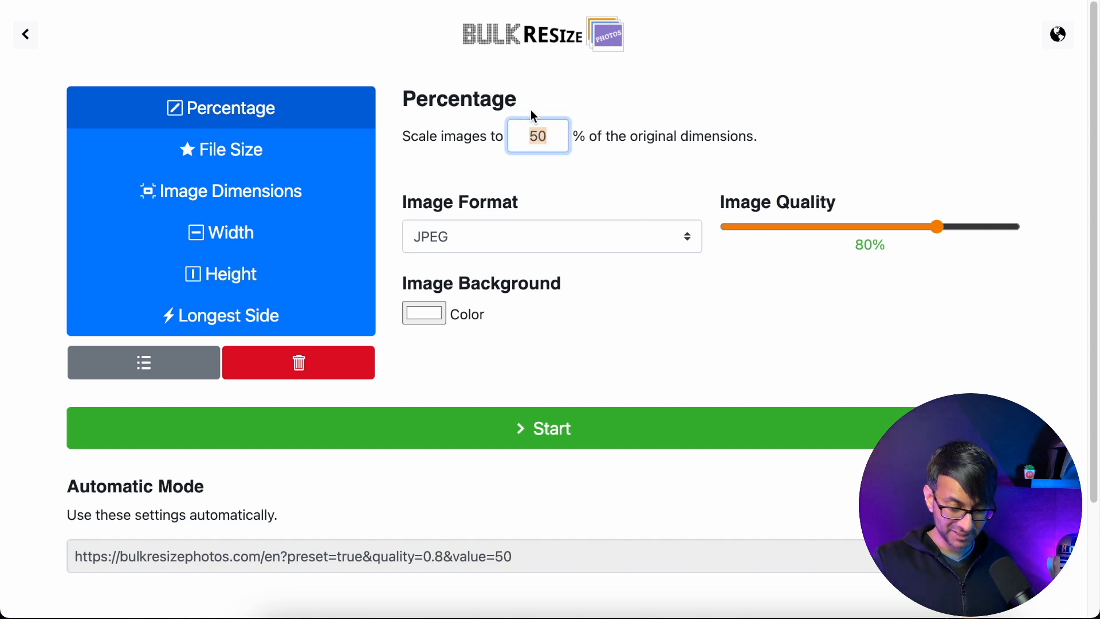
# Step: Set the Scale images to percentage to 100, keeping original dimensions
pyautogui.write('100')
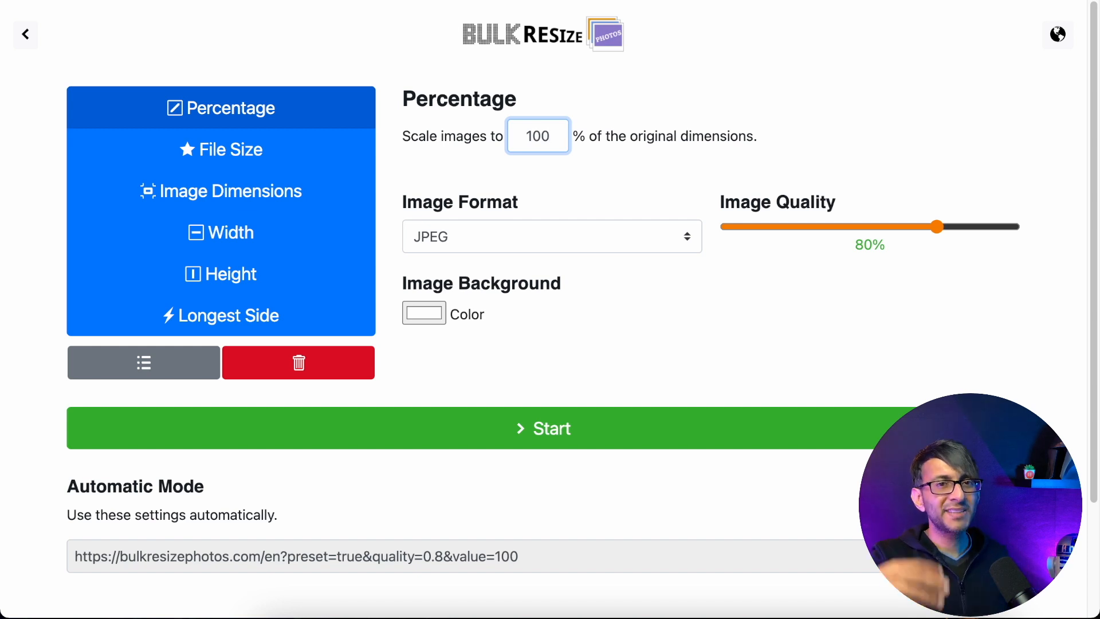
pyautogui.click(537, 137)
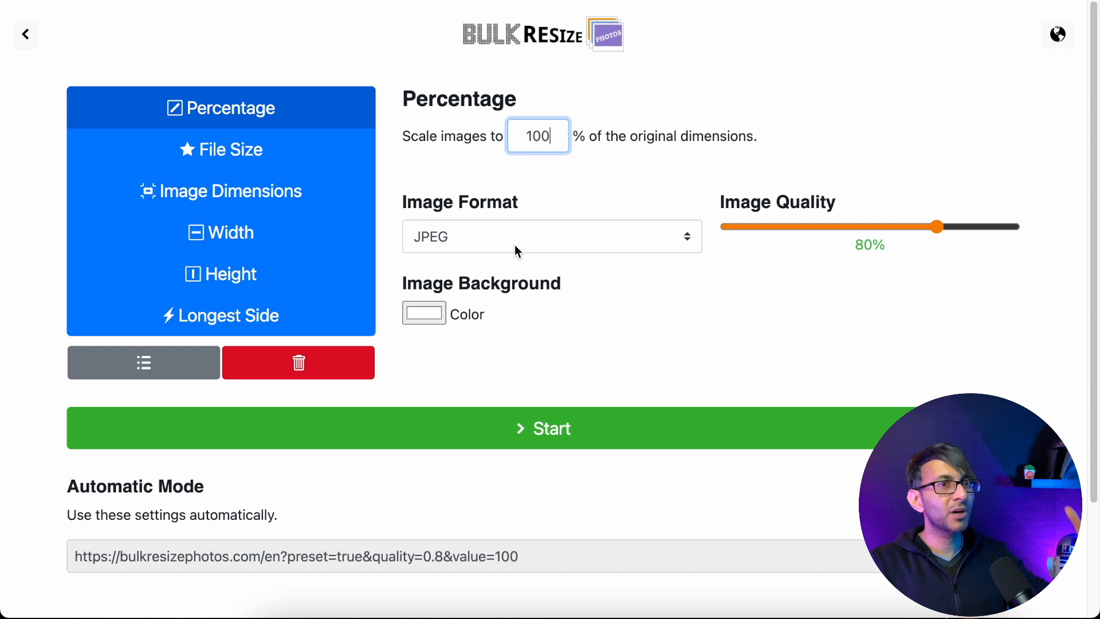
# Step: Switch the output format to WebP with transparent background and start, downloading 84.3 kB
pyautogui.click(551, 235)
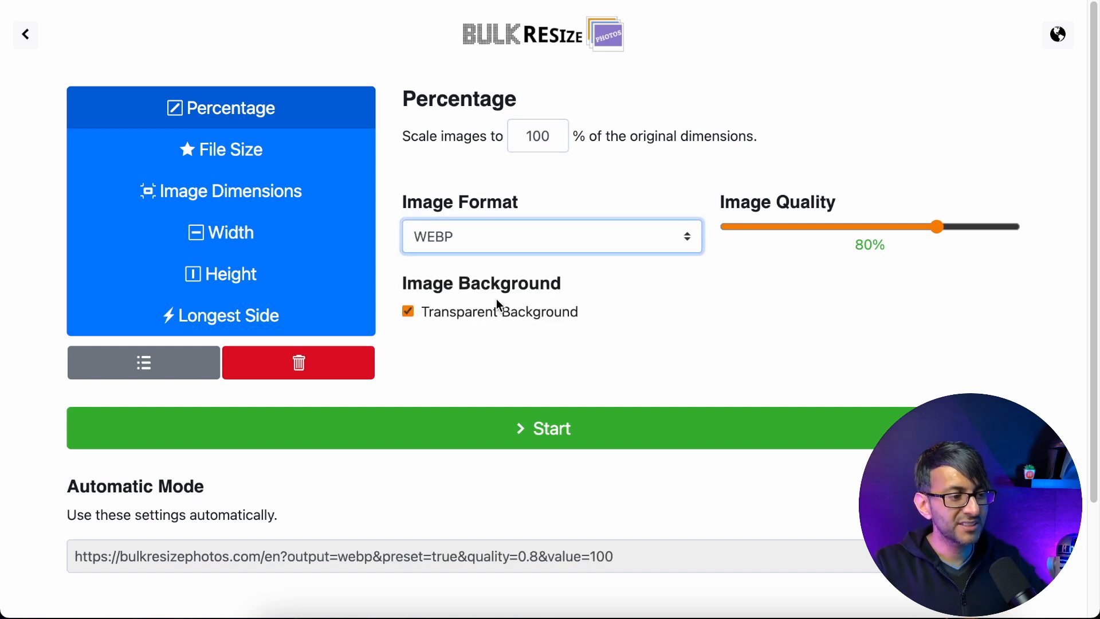
pyautogui.moveTo(772, 344)
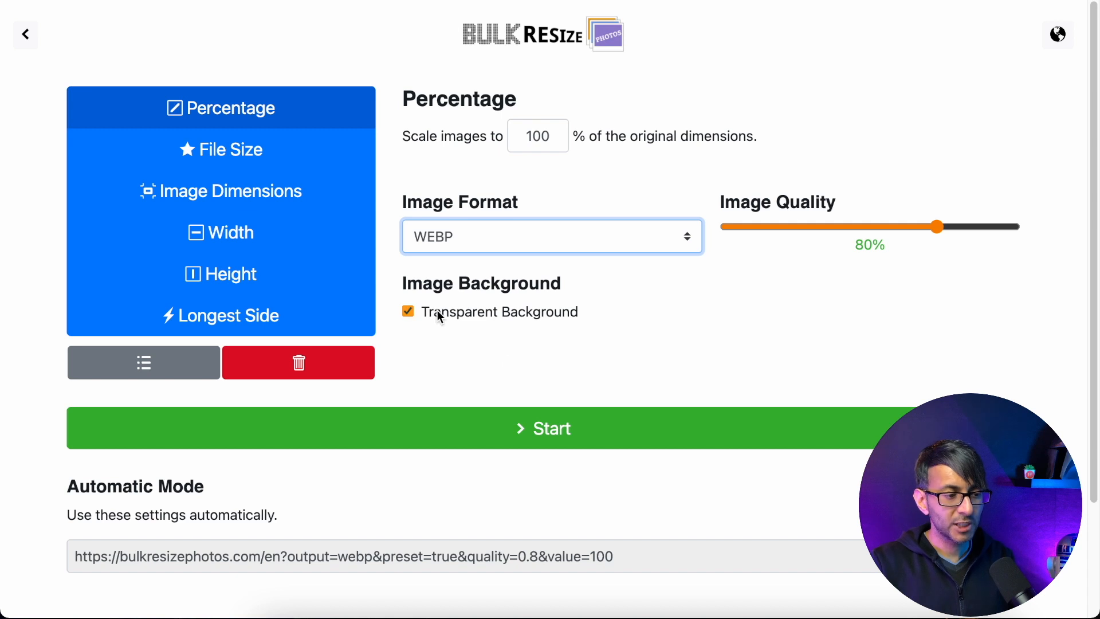
pyautogui.moveTo(440, 323)
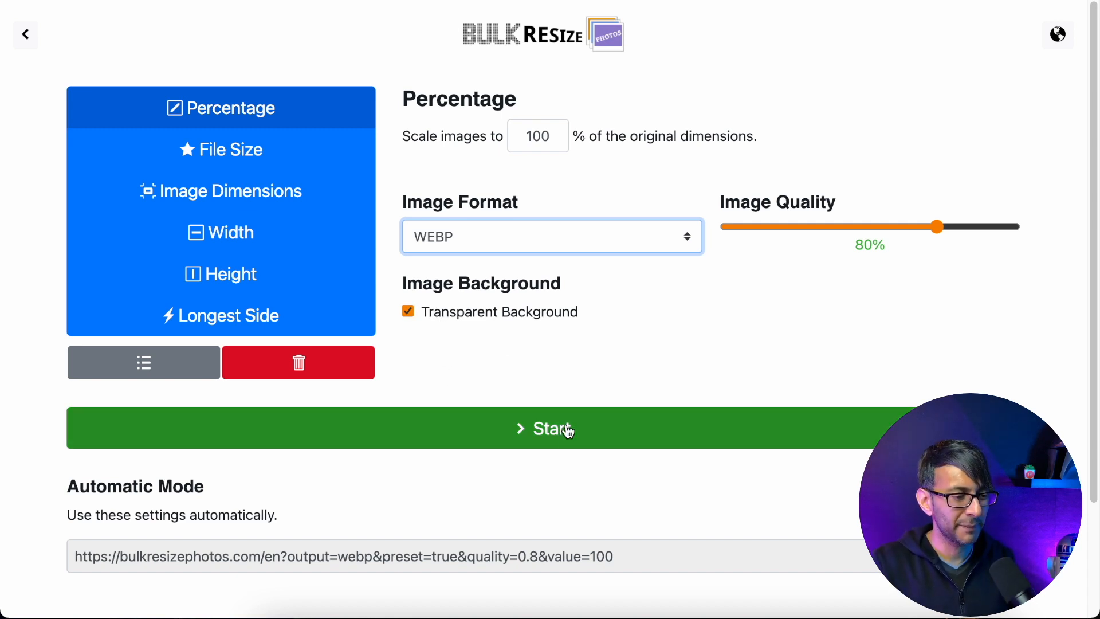
pyautogui.click(543, 428)
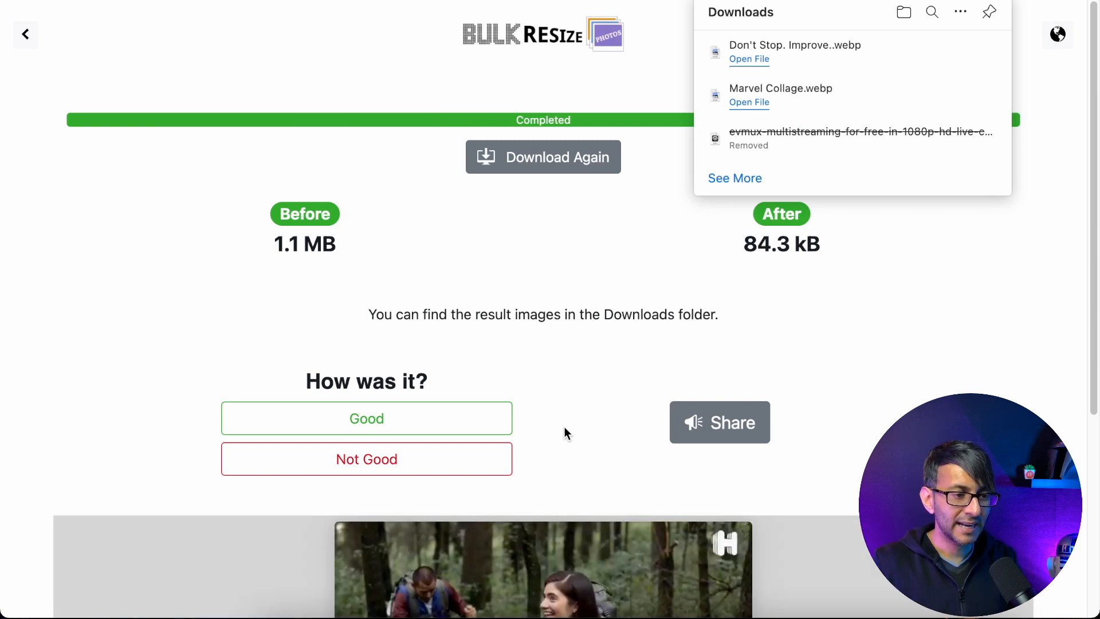